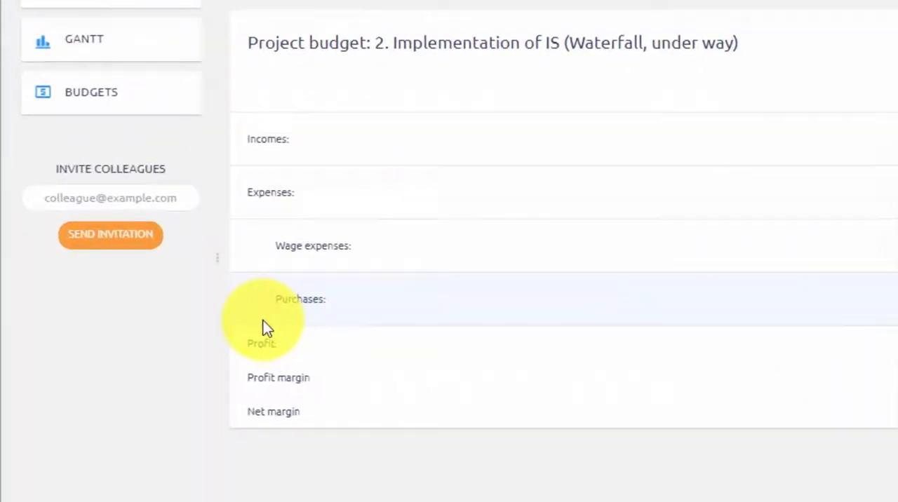
{"action": "mouse_move", "coordinate": [431, 448]}
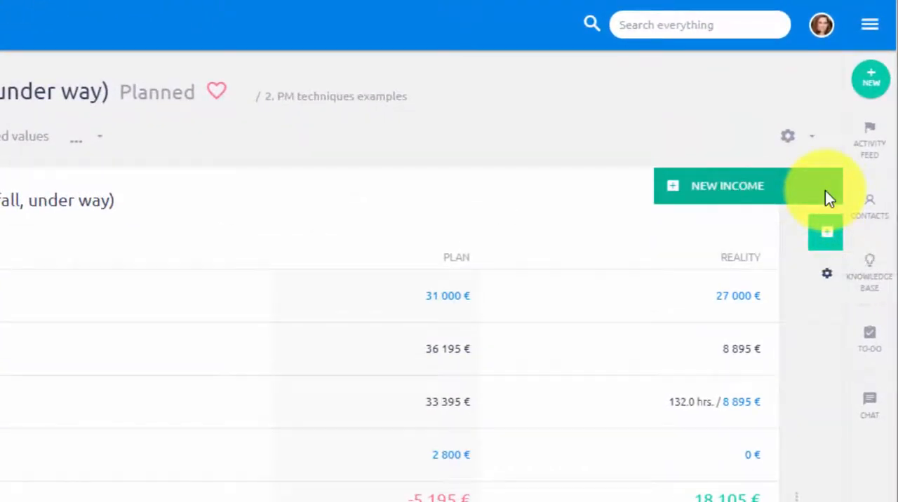
Step: Open the Implementation of IS wage expenses overview from the budget table's wage figure
{"action": "left_click", "coordinate": [728, 185]}
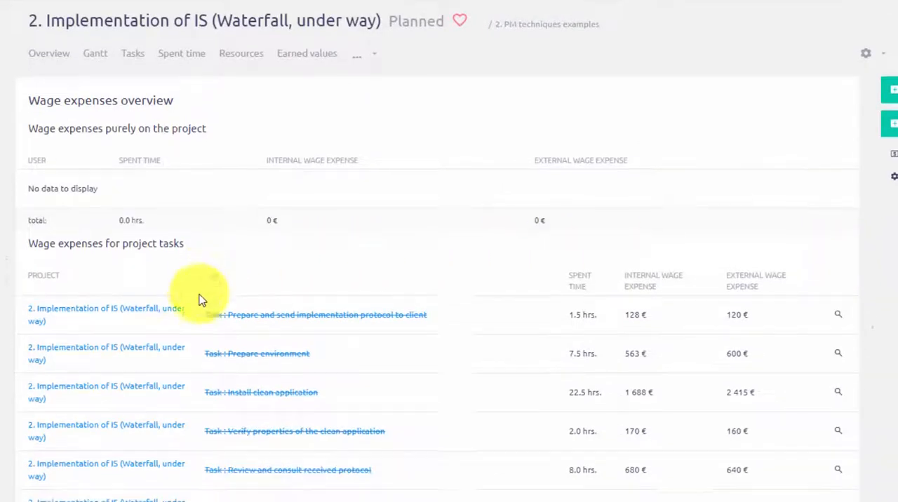
Step: Open Budget settings from the budget sidebar to see the wage rate hierarchy
{"action": "scroll", "scroll_direction": "down", "scroll_amount": 3}
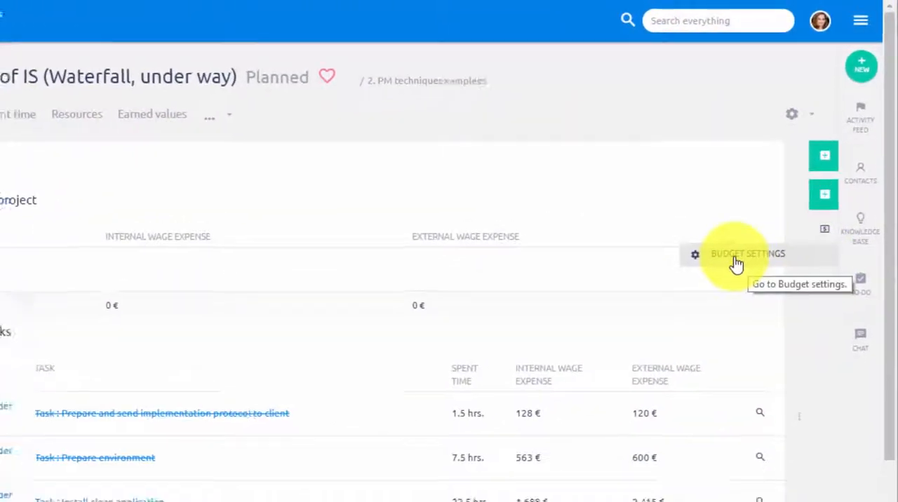
{"action": "left_click", "coordinate": [747, 254]}
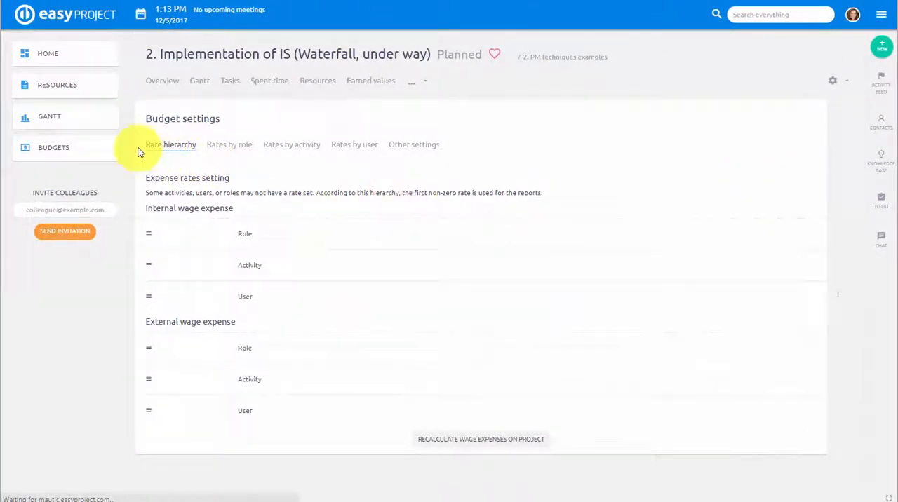
Step: Review internal and external rates by role, then view the Other budget settings
{"action": "scroll", "scroll_direction": "down", "scroll_amount": 3}
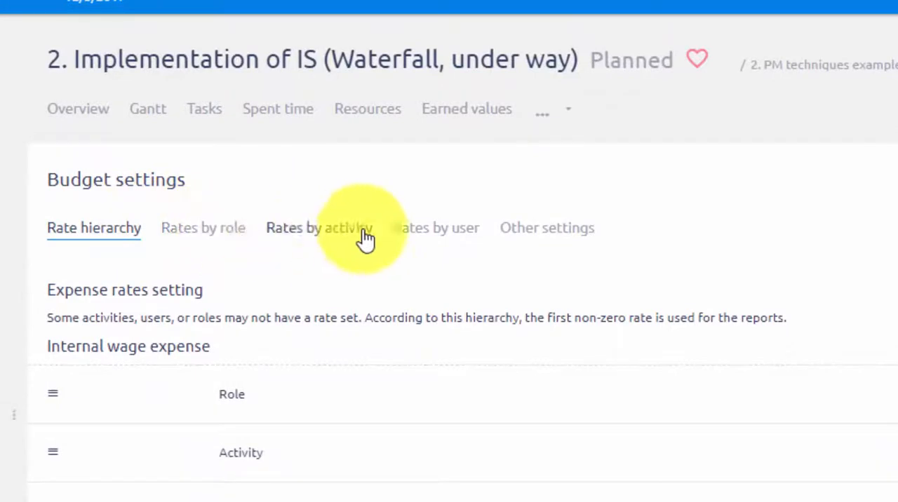
{"action": "mouse_move", "coordinate": [502, 245]}
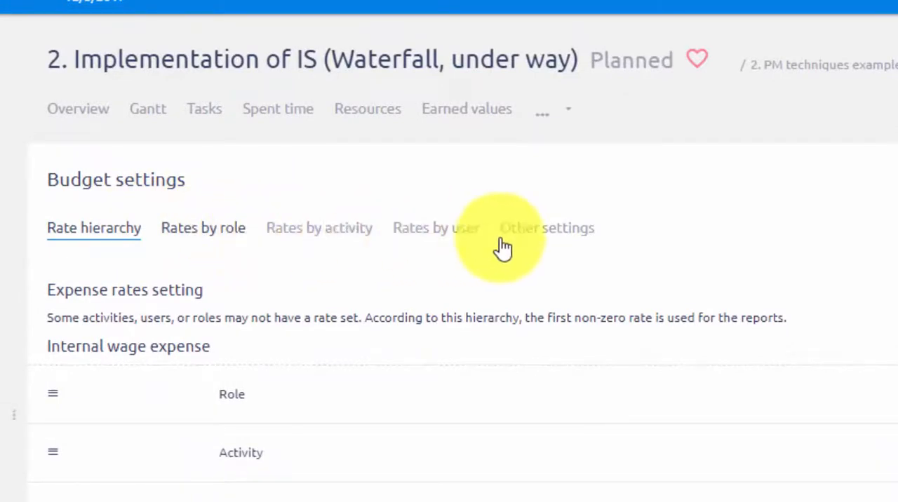
{"action": "left_click", "coordinate": [203, 227]}
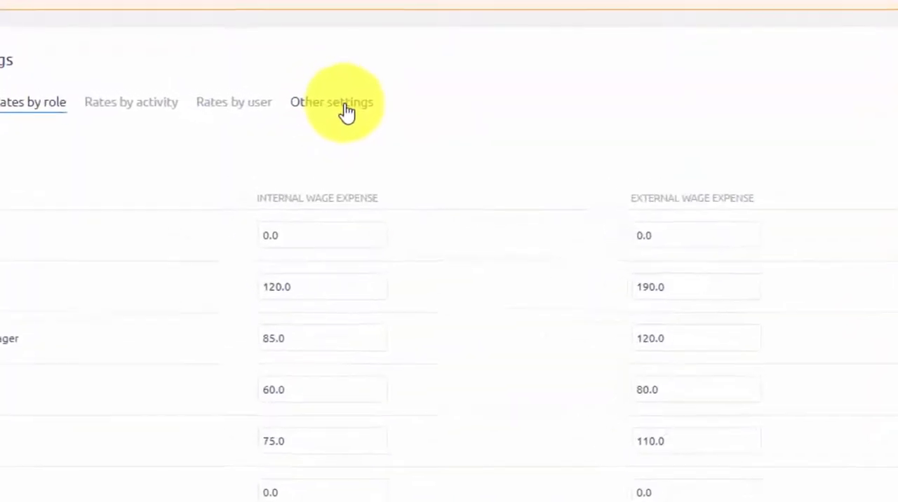
{"action": "left_click", "coordinate": [331, 102]}
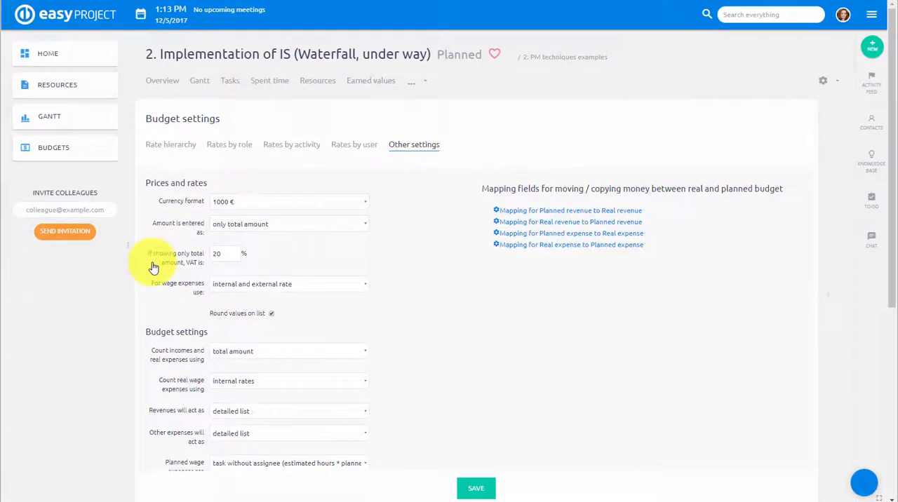
Step: Review travel and planned-budget options, then show the full features and modules menu
{"action": "scroll", "scroll_direction": "down", "scroll_amount": 3}
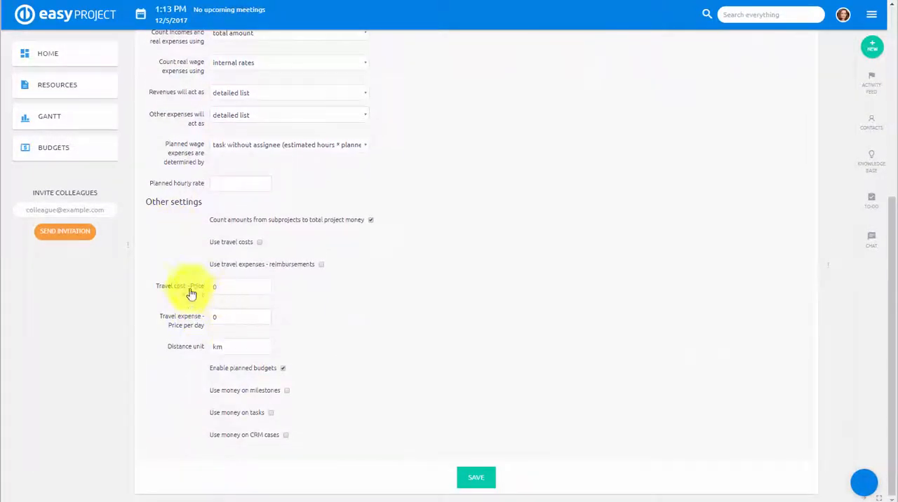
{"action": "mouse_move", "coordinate": [402, 296]}
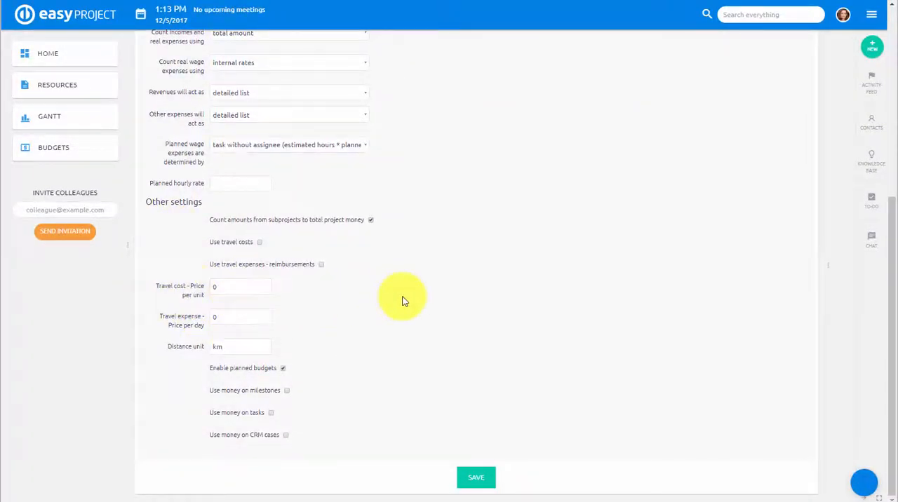
{"action": "scroll", "scroll_direction": "up", "scroll_amount": 3}
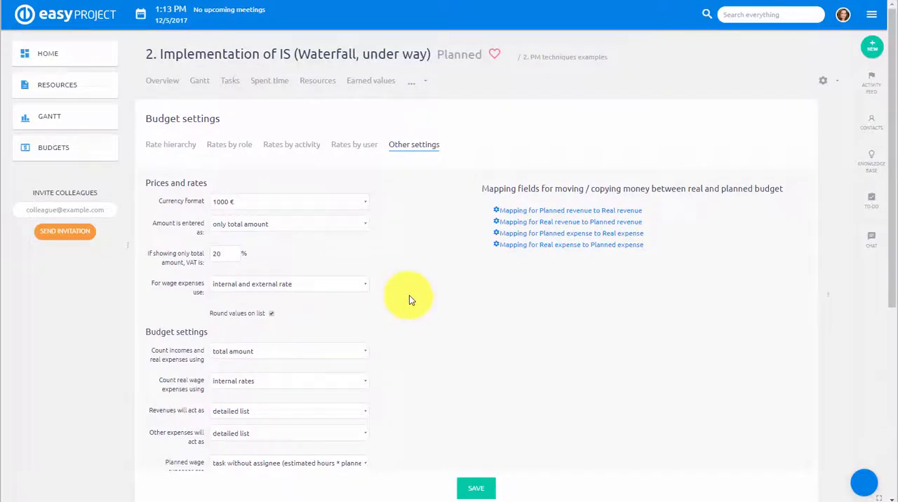
{"action": "left_click", "coordinate": [872, 15]}
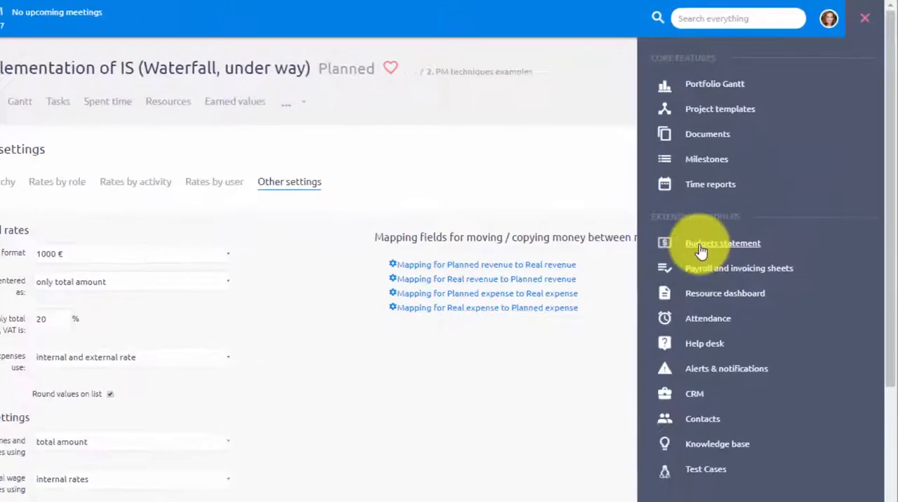
Step: Open Budgets statement and switch to its portfolio charts dashboard
{"action": "left_click", "coordinate": [723, 243]}
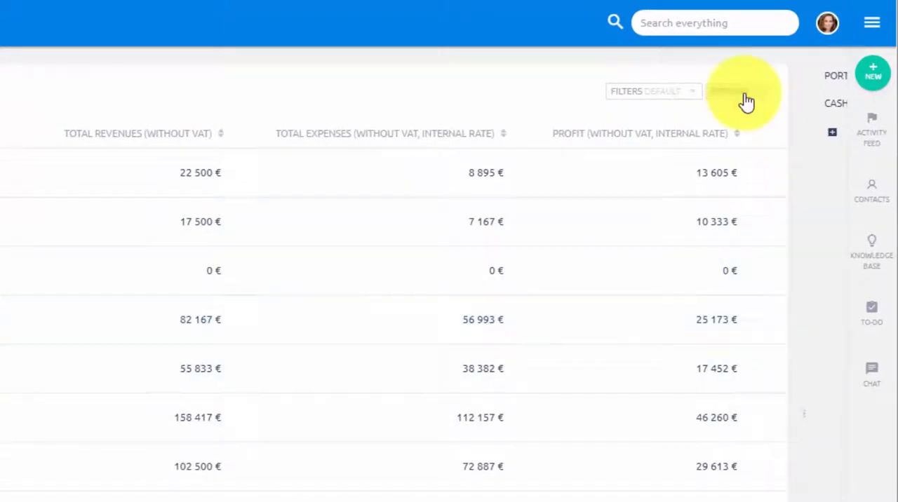
{"action": "left_click", "coordinate": [652, 90]}
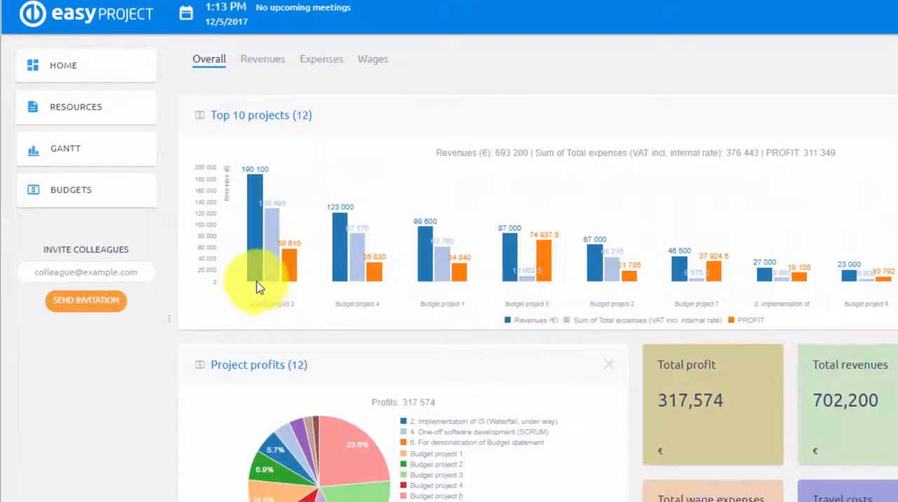
Step: Scroll the Overall dashboard, then show the Revenues view with current and planned shares
{"action": "scroll", "scroll_direction": "down", "scroll_amount": 3}
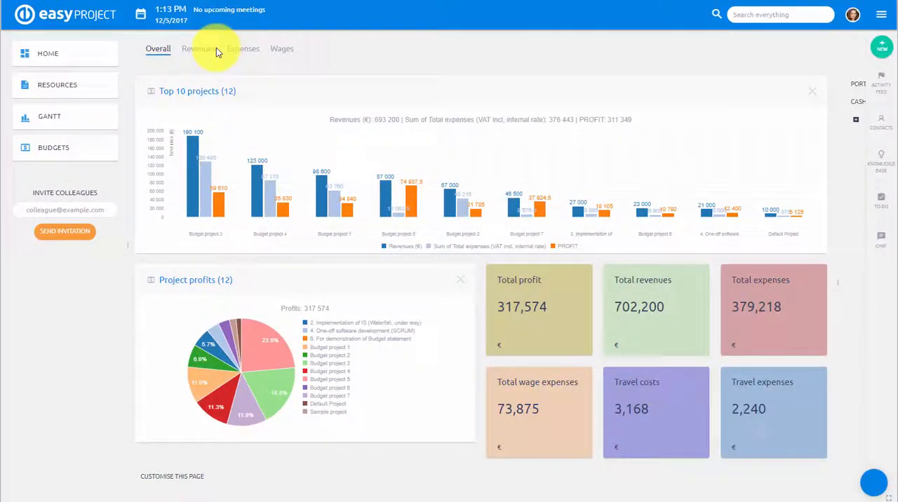
{"action": "left_click", "coordinate": [197, 49]}
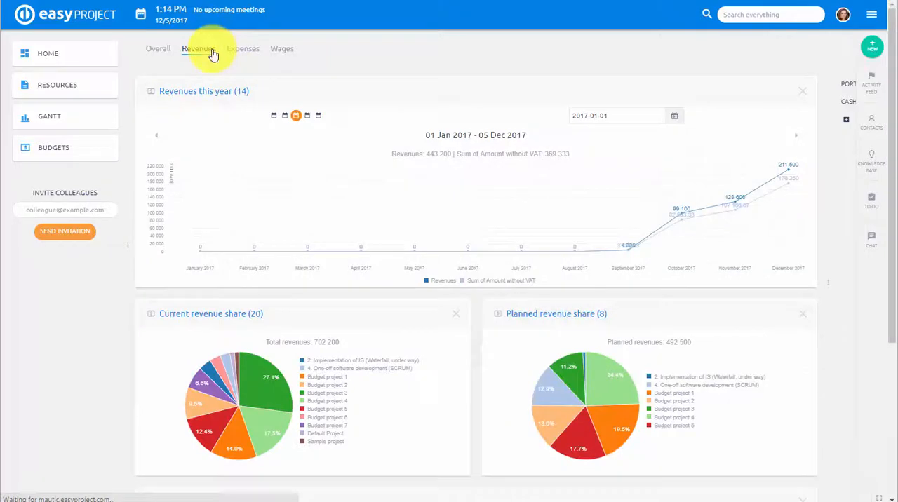